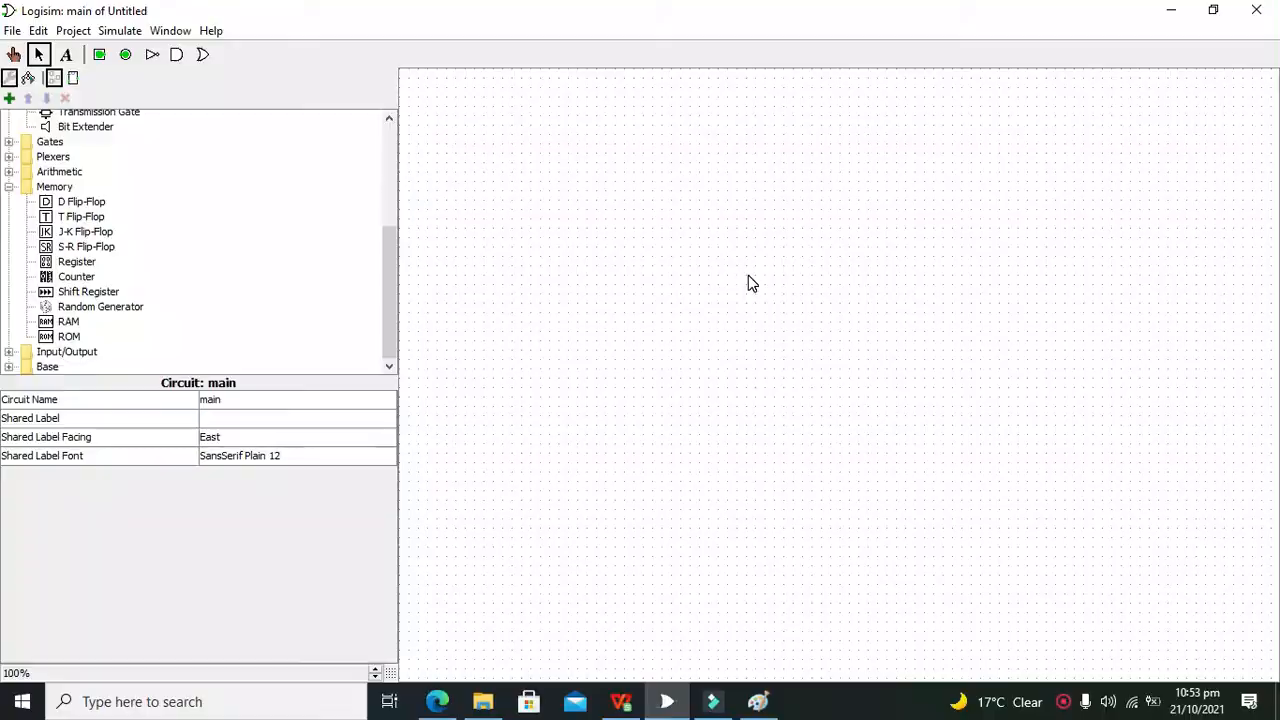
mouse_move(620, 307)
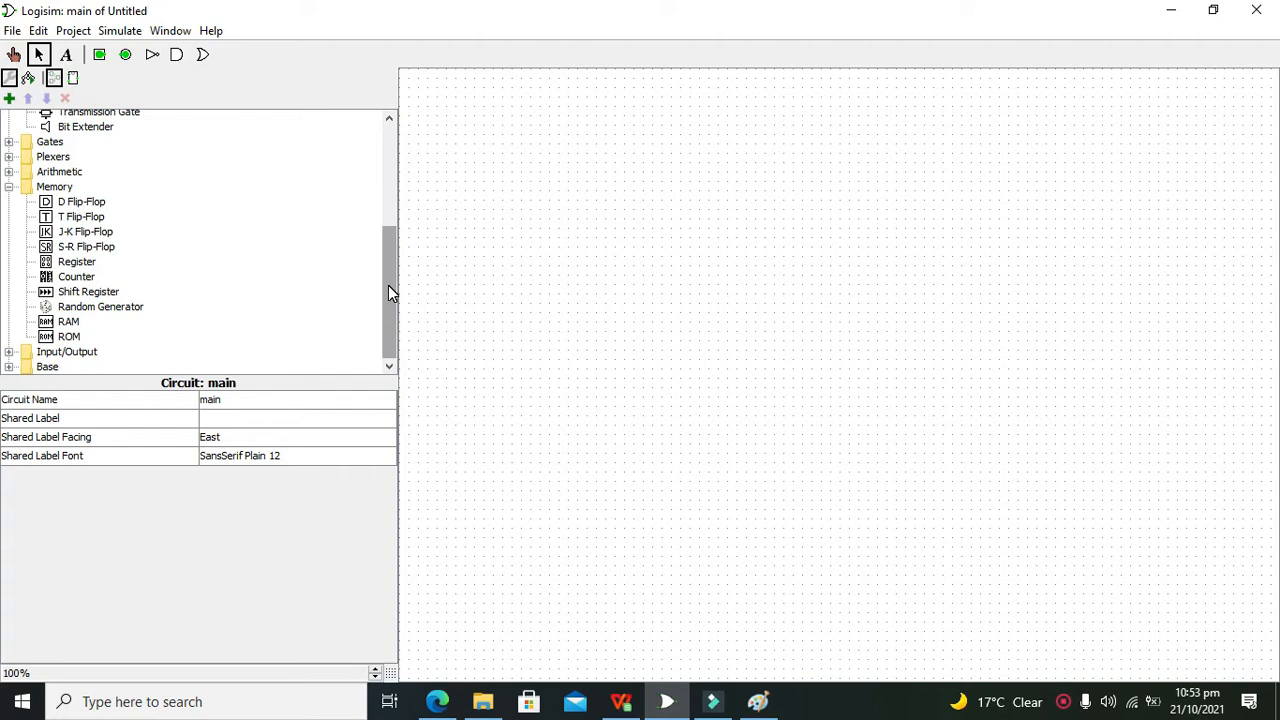
mouse_move(520, 228)
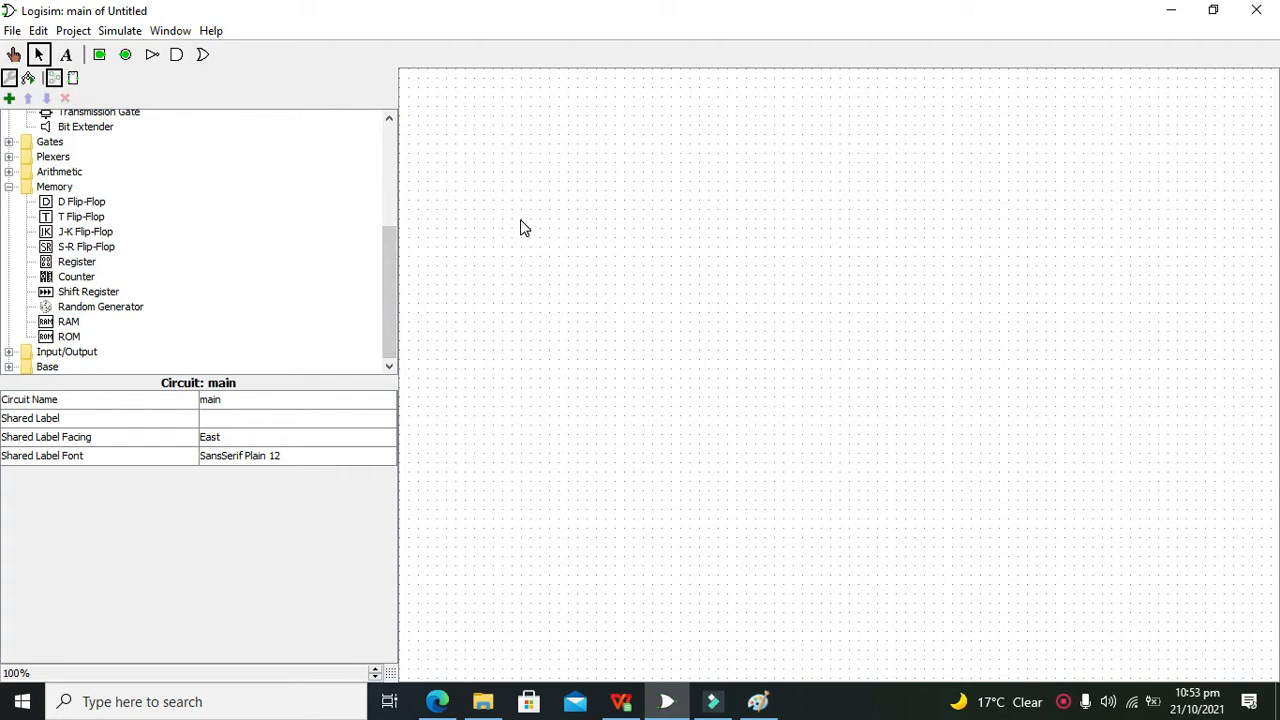
- Place an AND gate and an XOR gate from the Gates library onto the canvas
left_click_drag(528, 216, 532, 320)
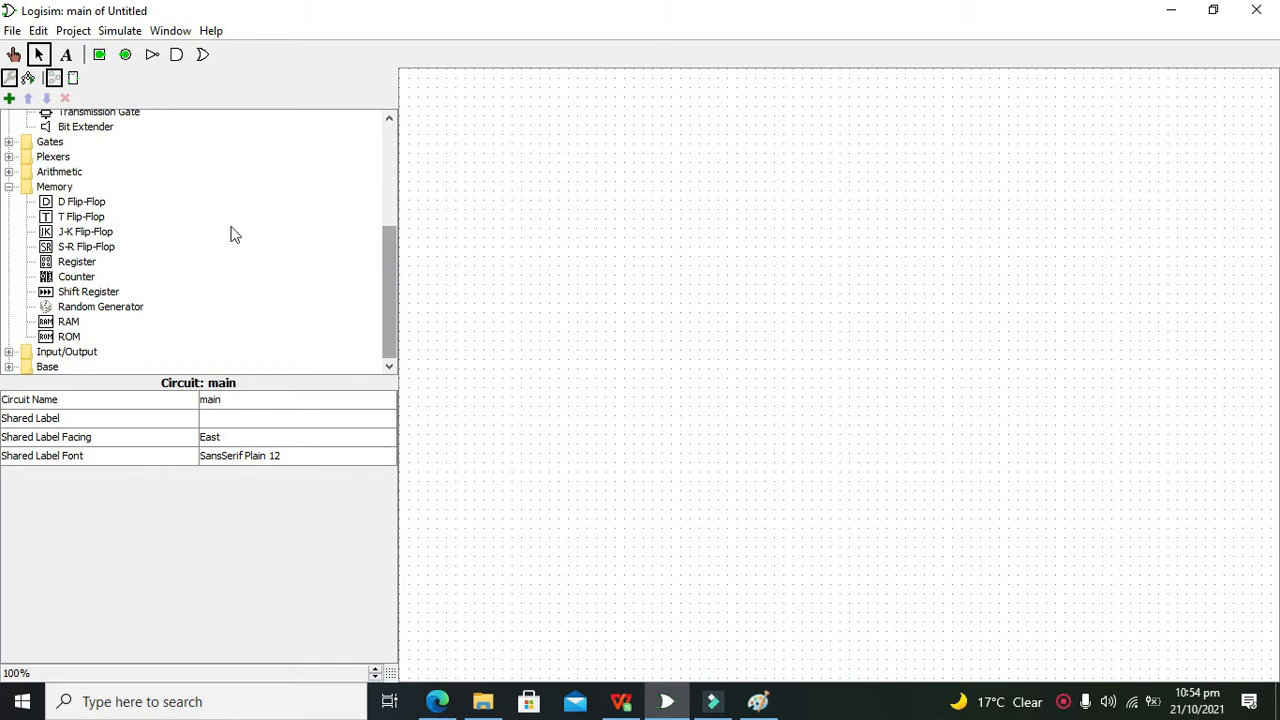
left_click(10, 140)
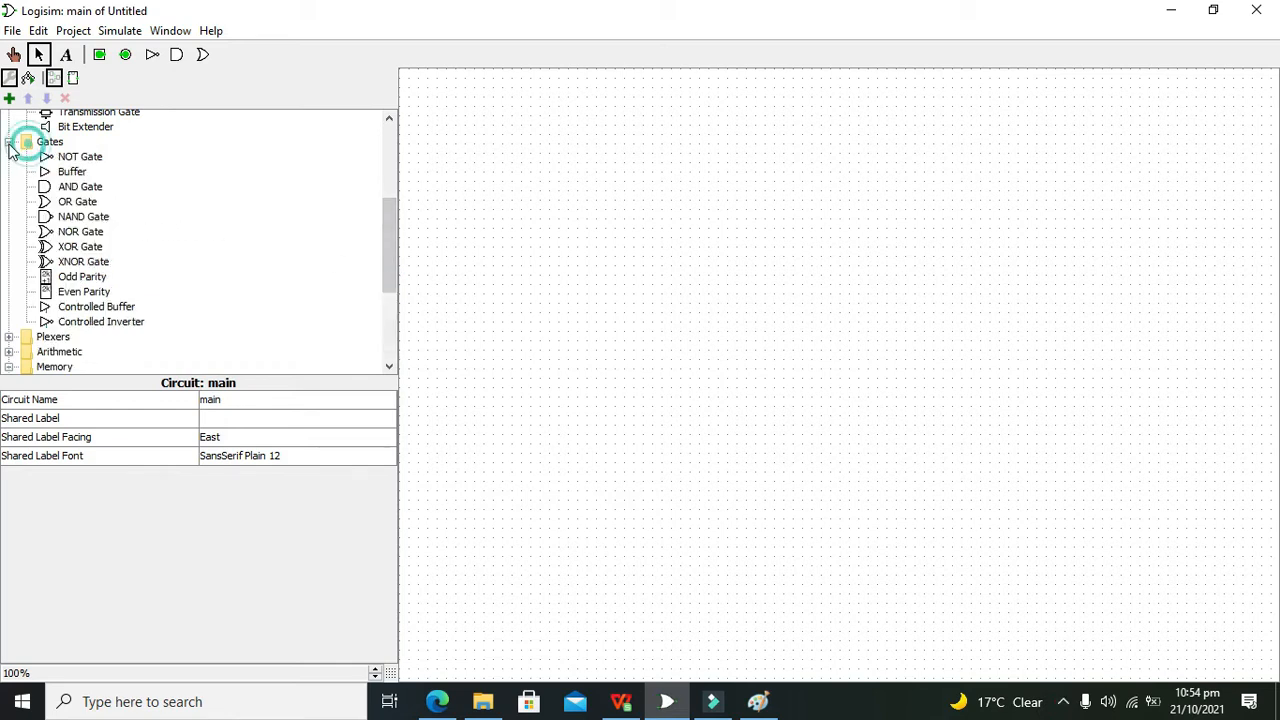
left_click(80, 186)
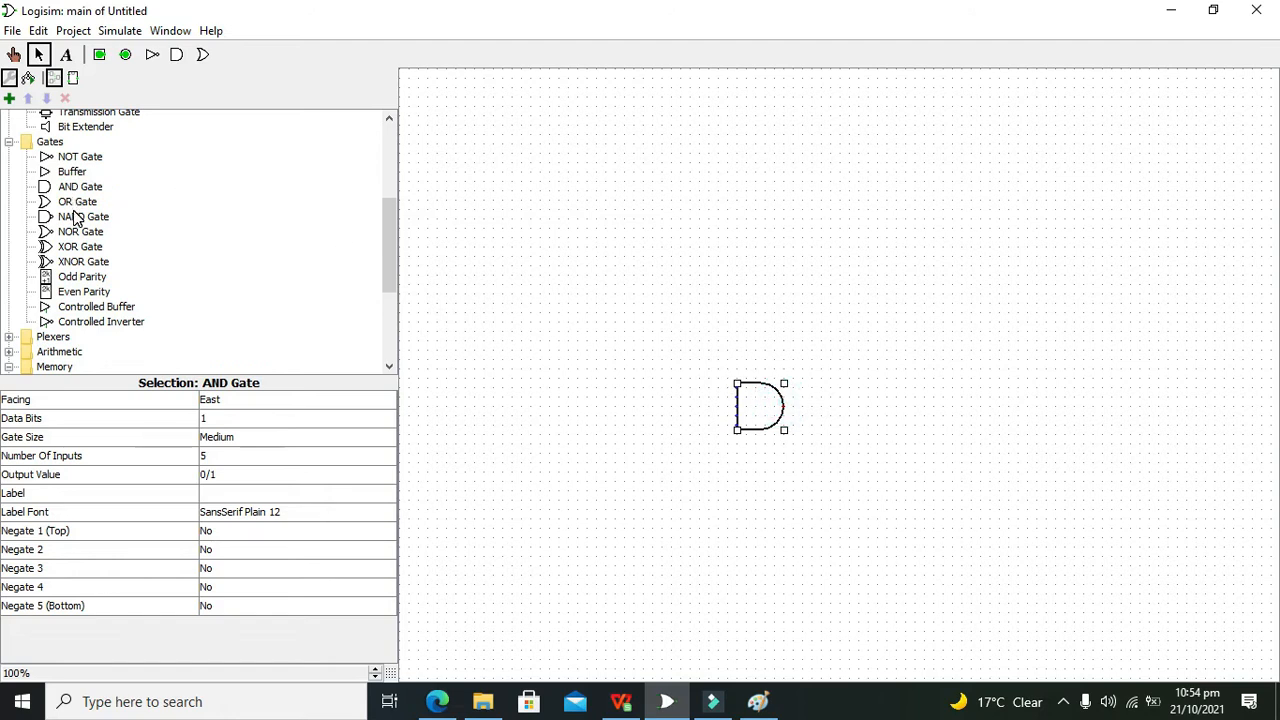
left_click(79, 246)
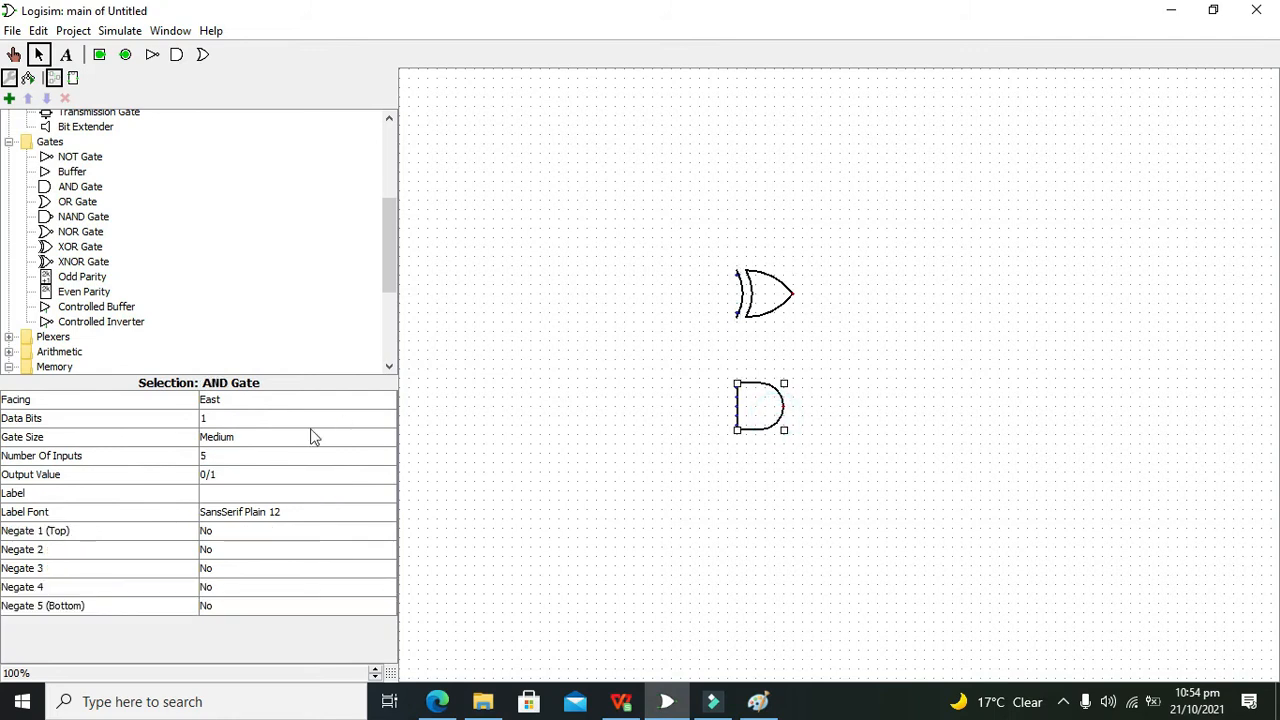
- Set the AND gate's Number Of Inputs attribute to 2
left_click(296, 456)
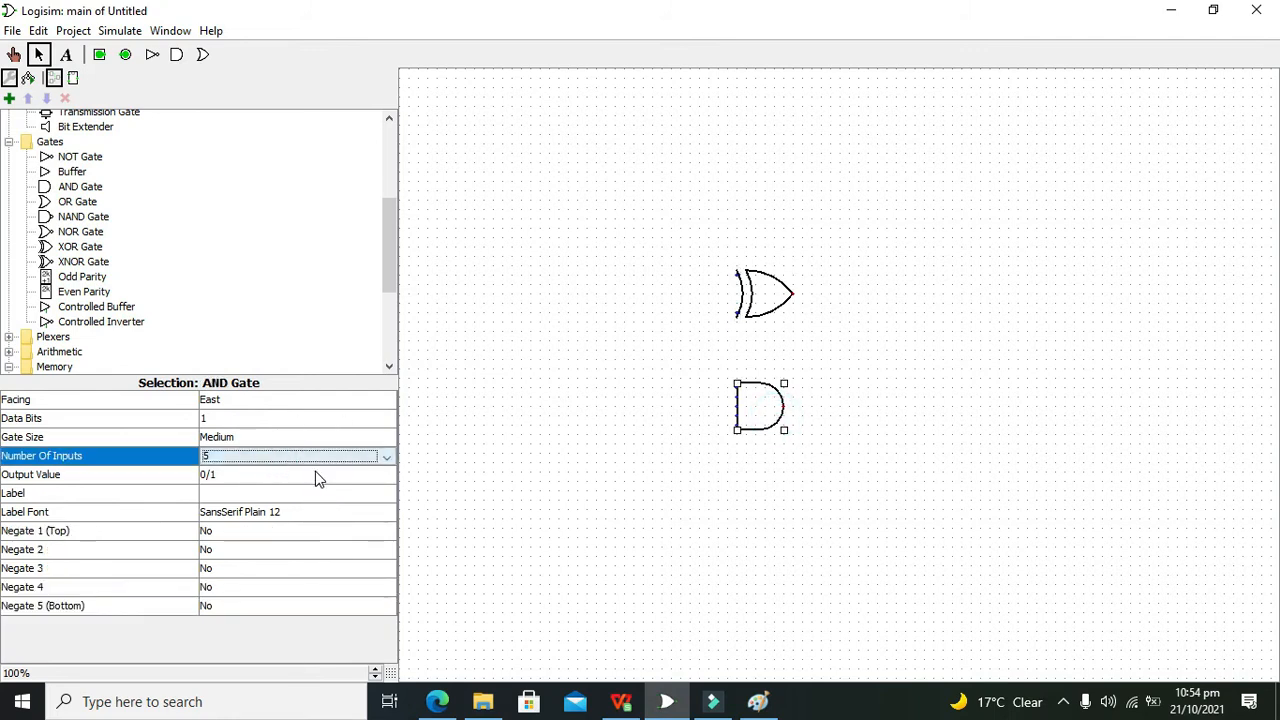
left_click(383, 456)
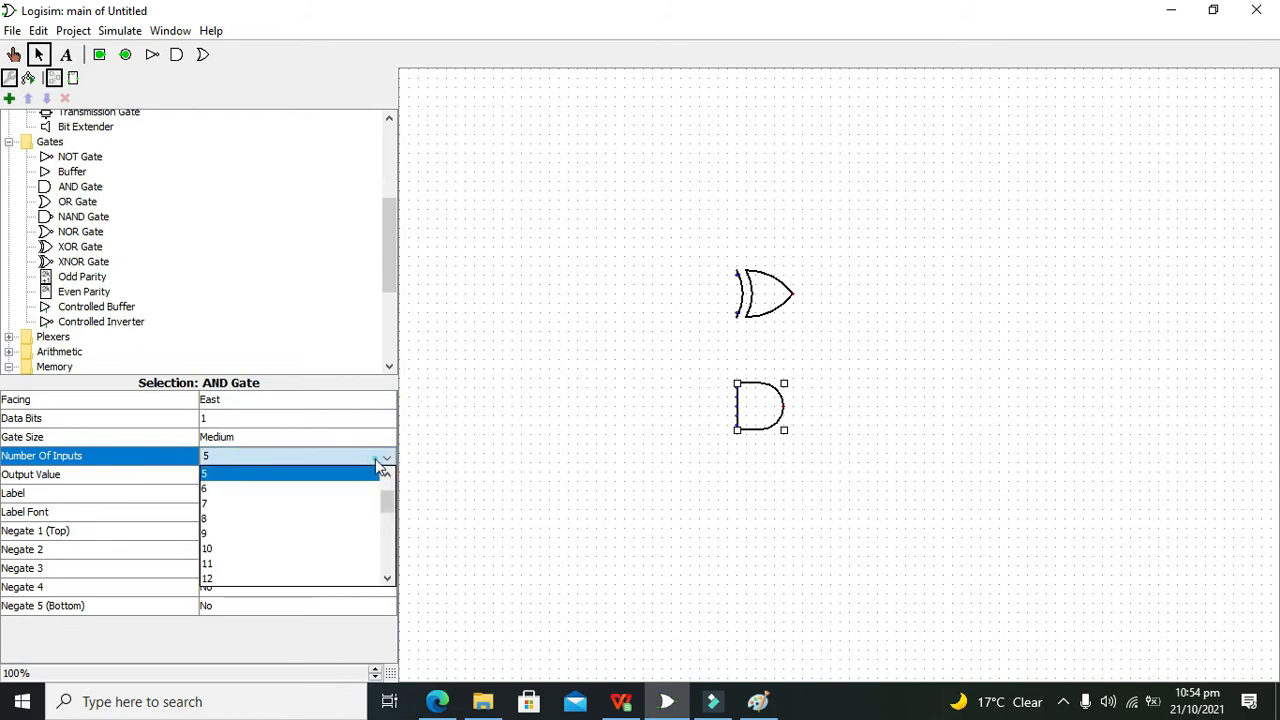
left_click(204, 474)
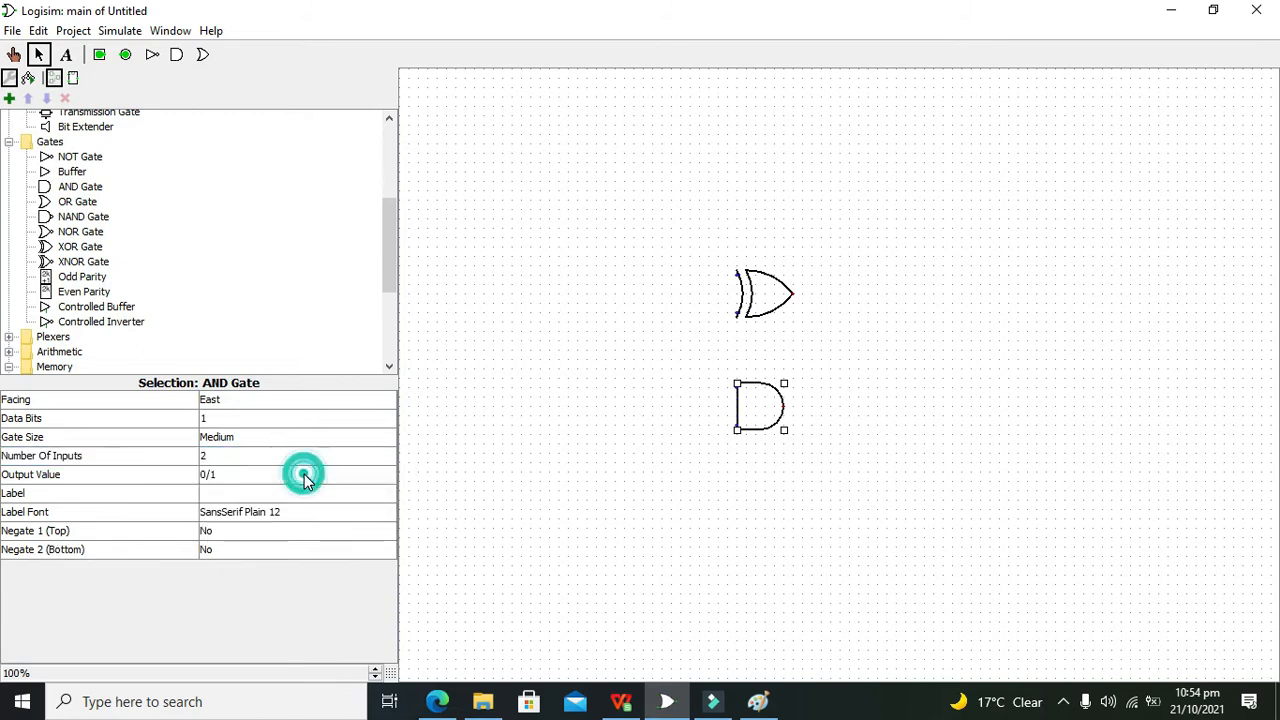
- Add an output pin right of the XOR gate, wire it to the gate output, and ready a second pin
left_click(124, 56)
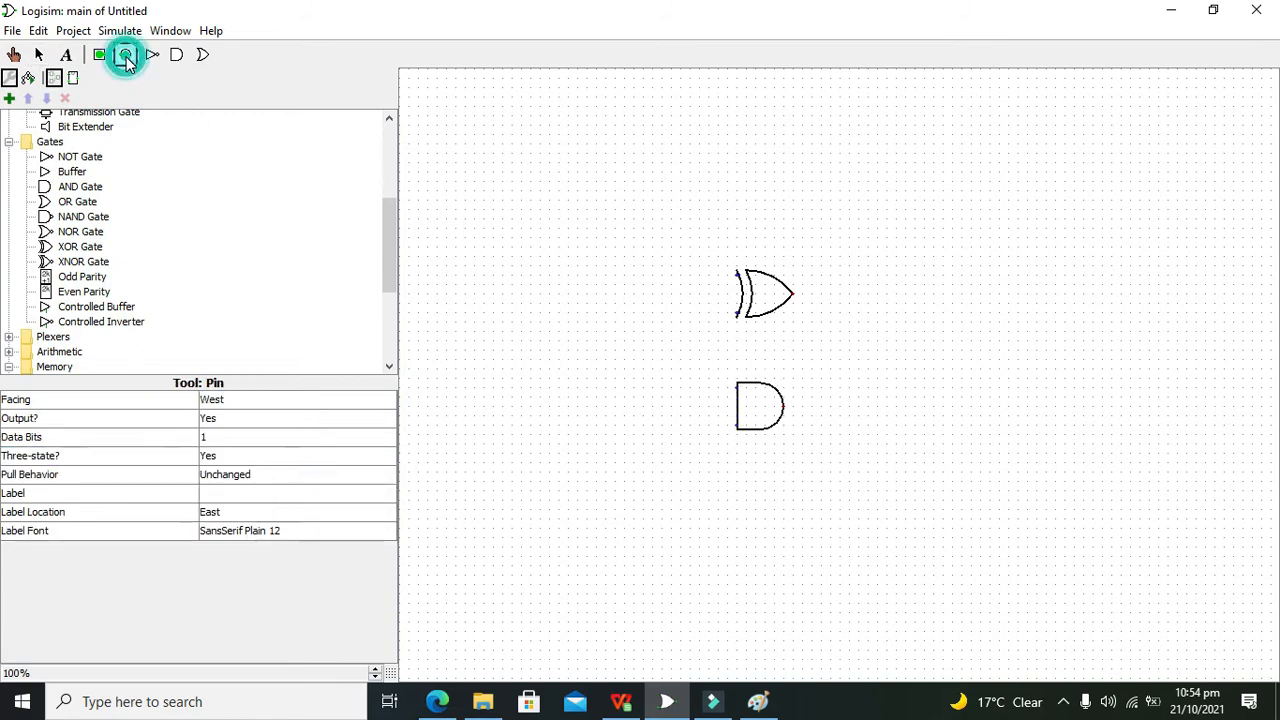
left_click(38, 54)
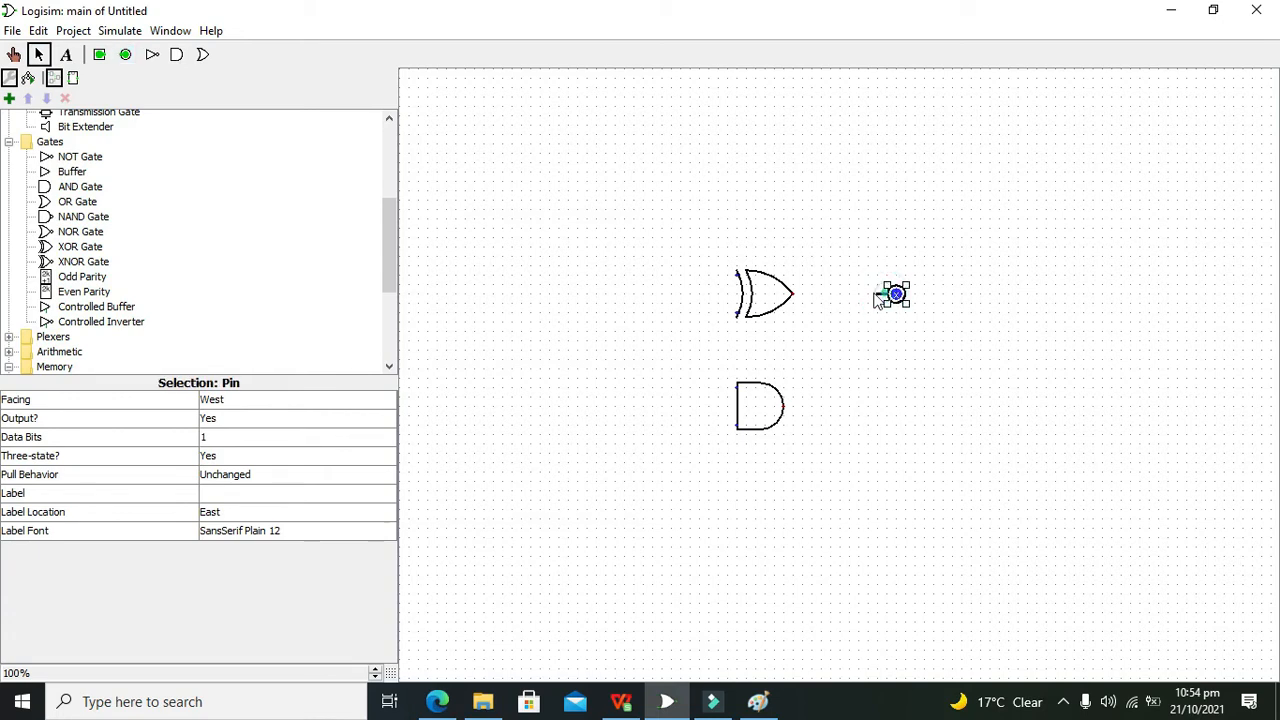
left_click_drag(790, 292, 896, 292)
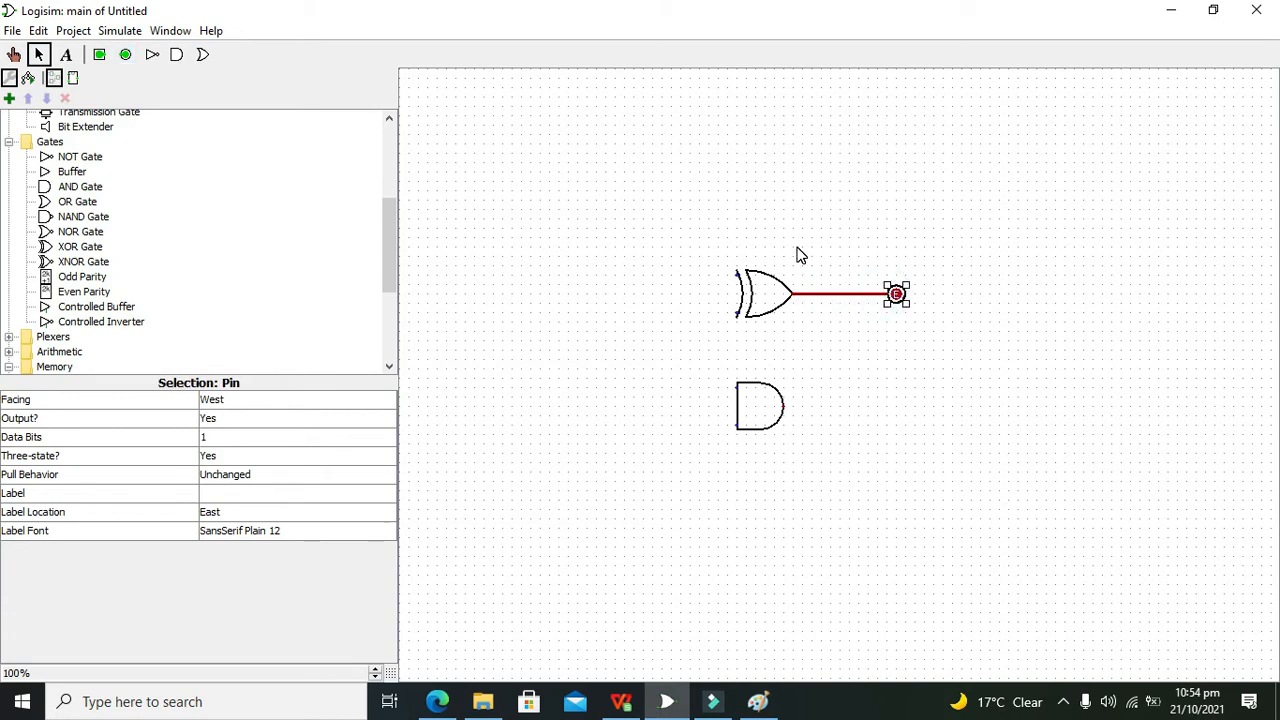
left_click(124, 56)
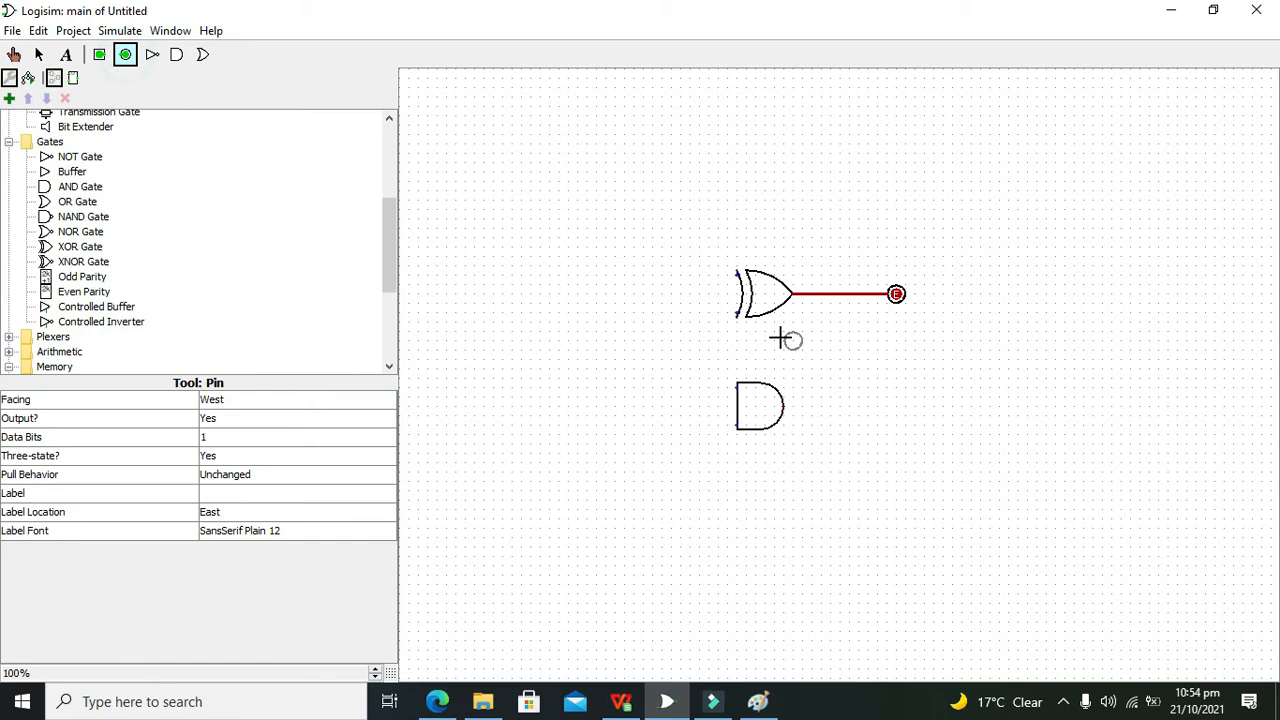
mouse_move(892, 408)
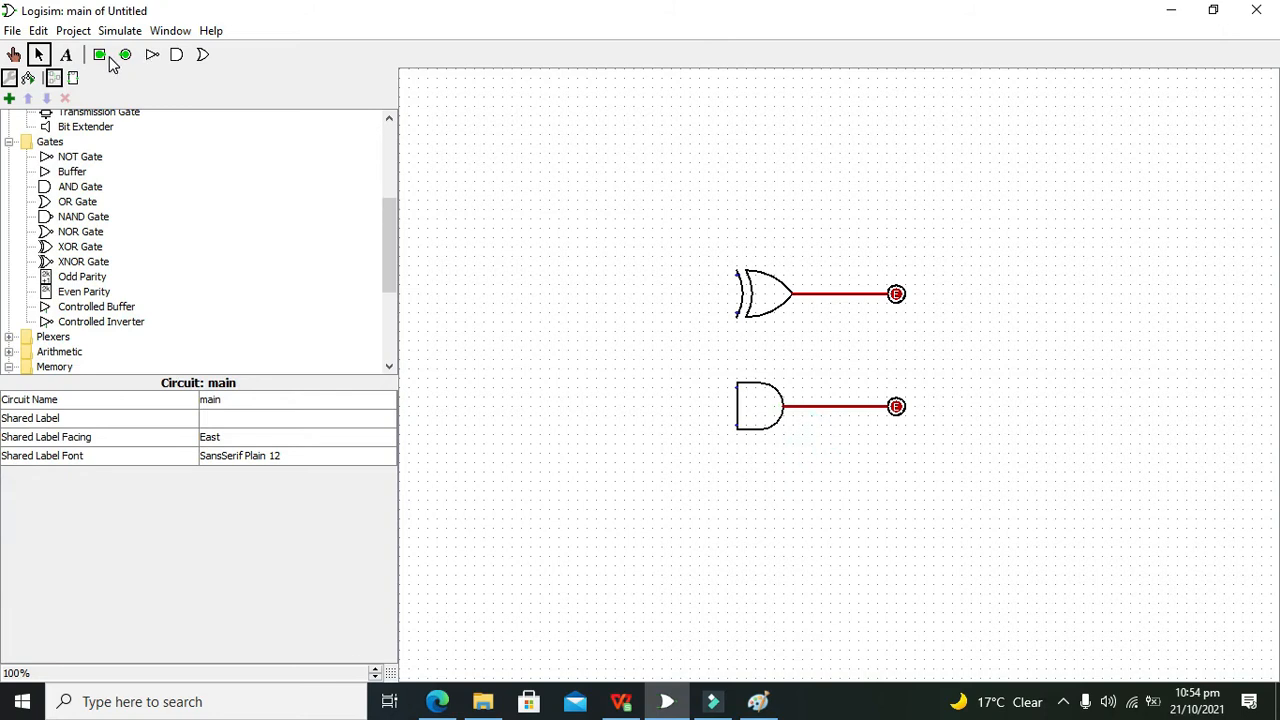
- Wire the input pins so both feed the XOR and AND gate inputs, completing the half adder
left_click(584, 276)
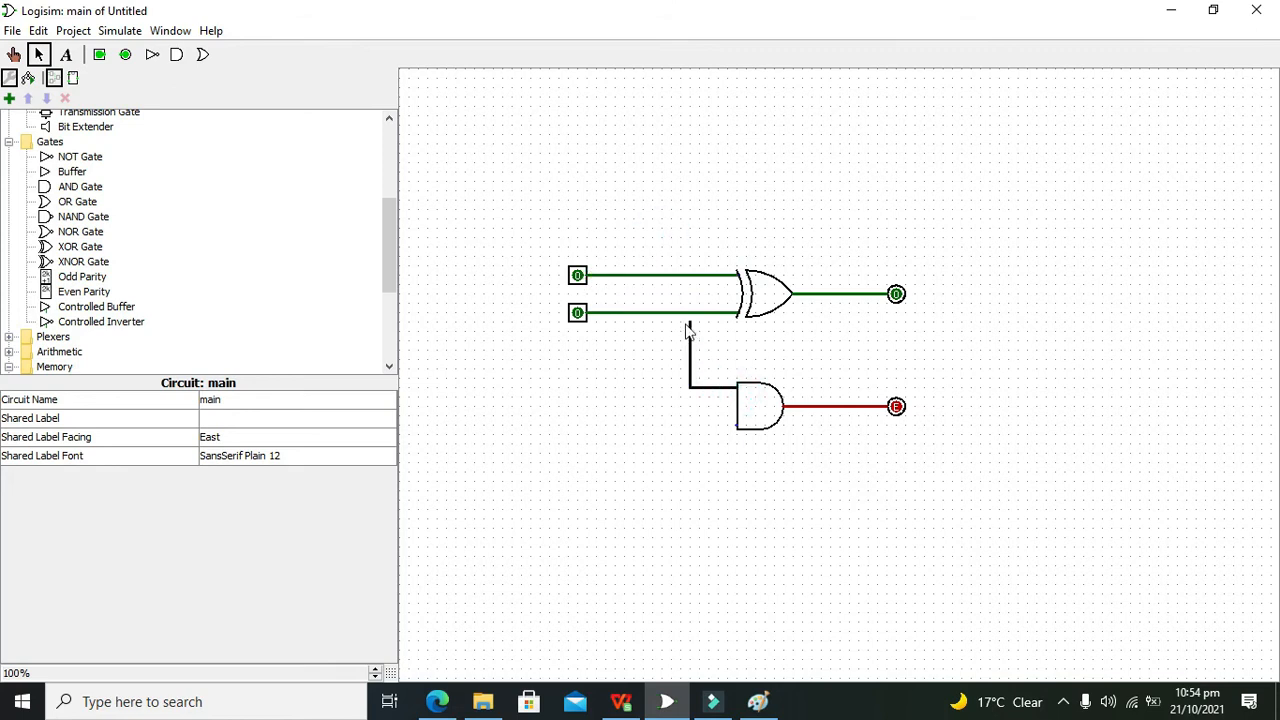
left_click(680, 312)
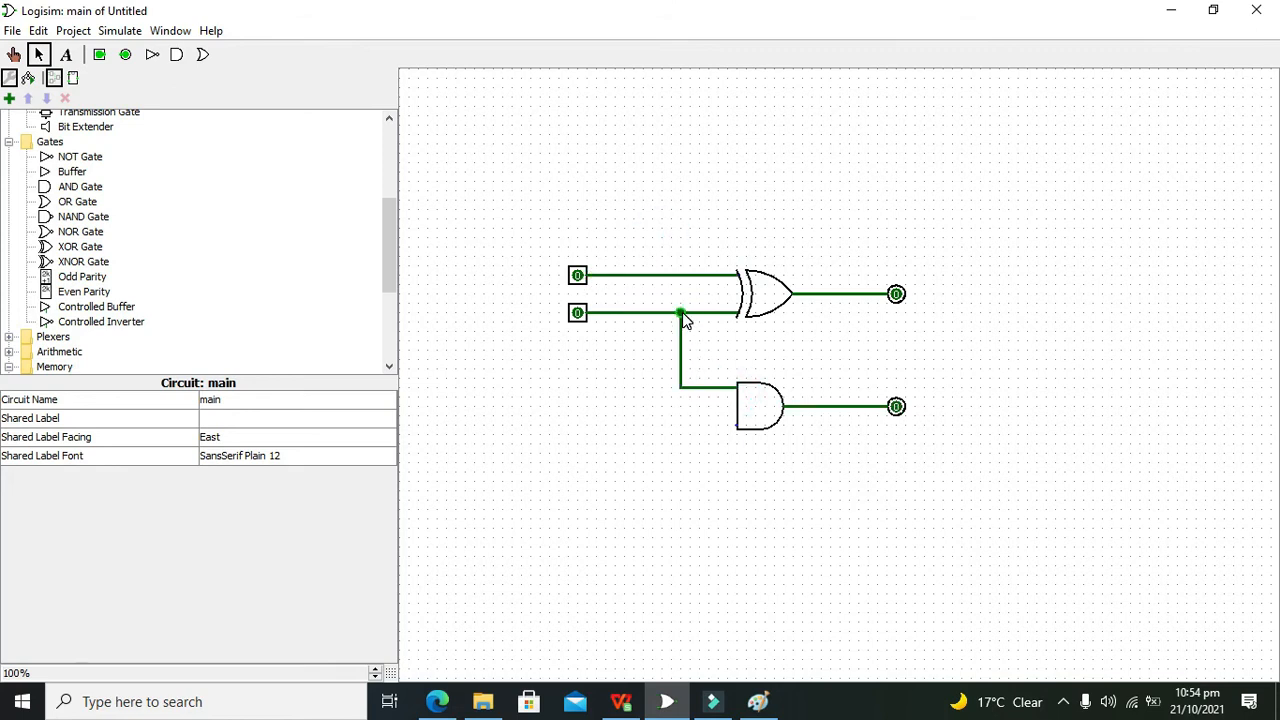
left_click(736, 424)
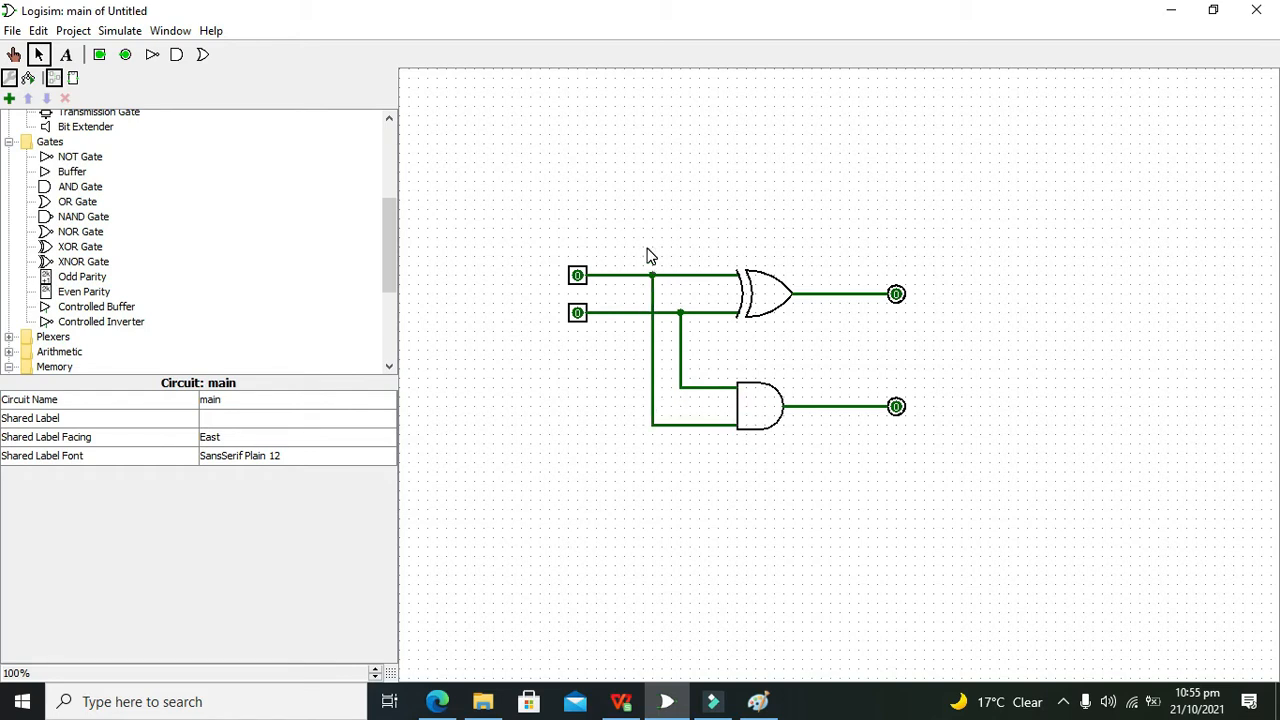
mouse_move(350, 156)
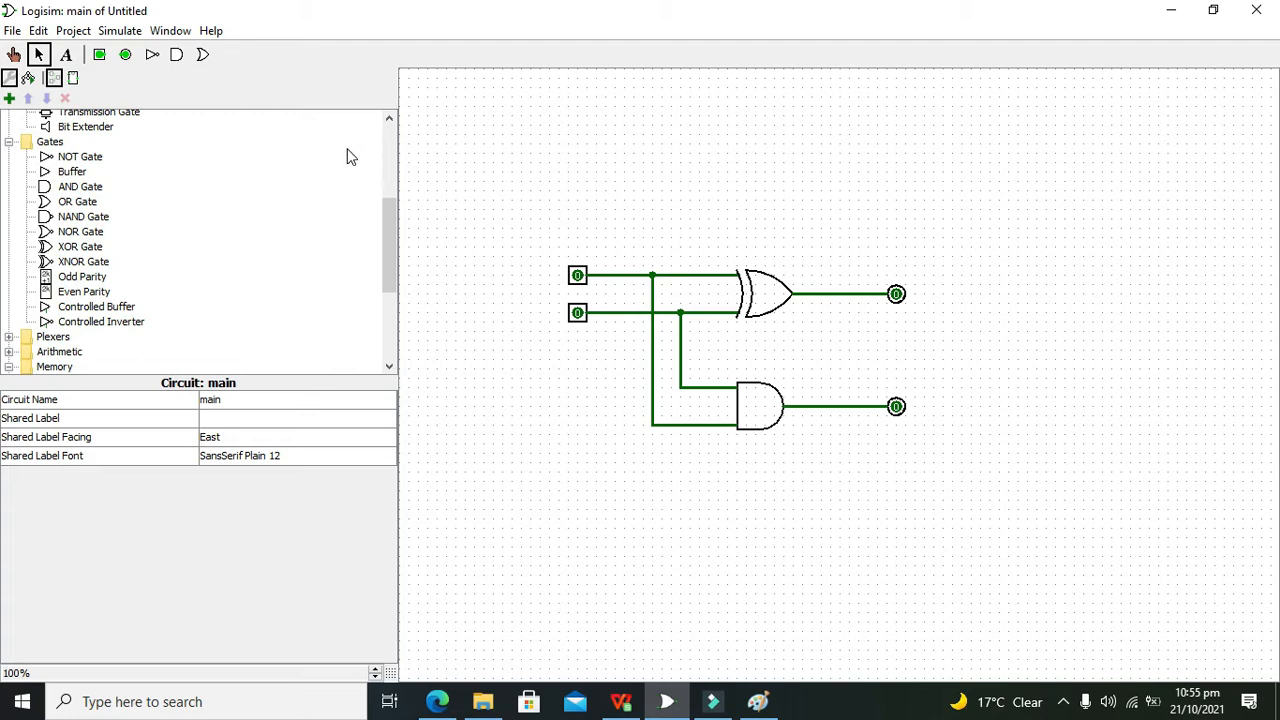
- With the Poke tool, toggle the lower input pin to 1 so the sum output goes high
left_click(14, 54)
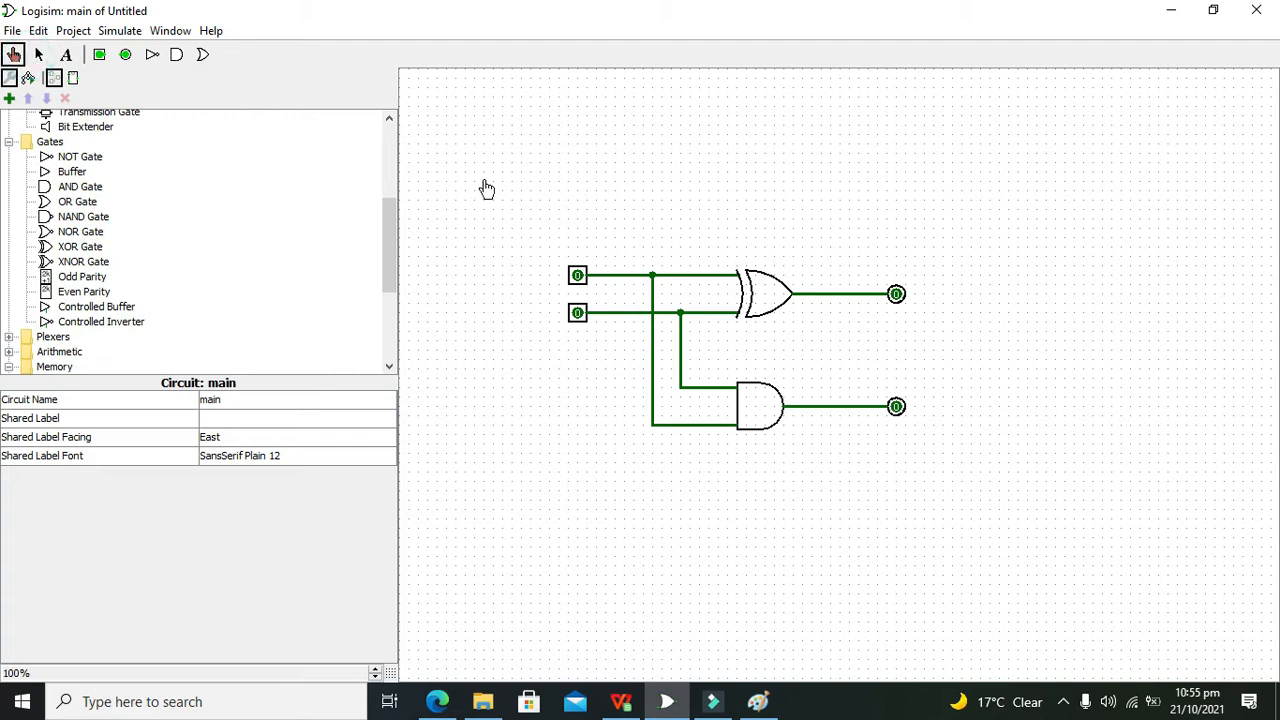
mouse_move(750, 276)
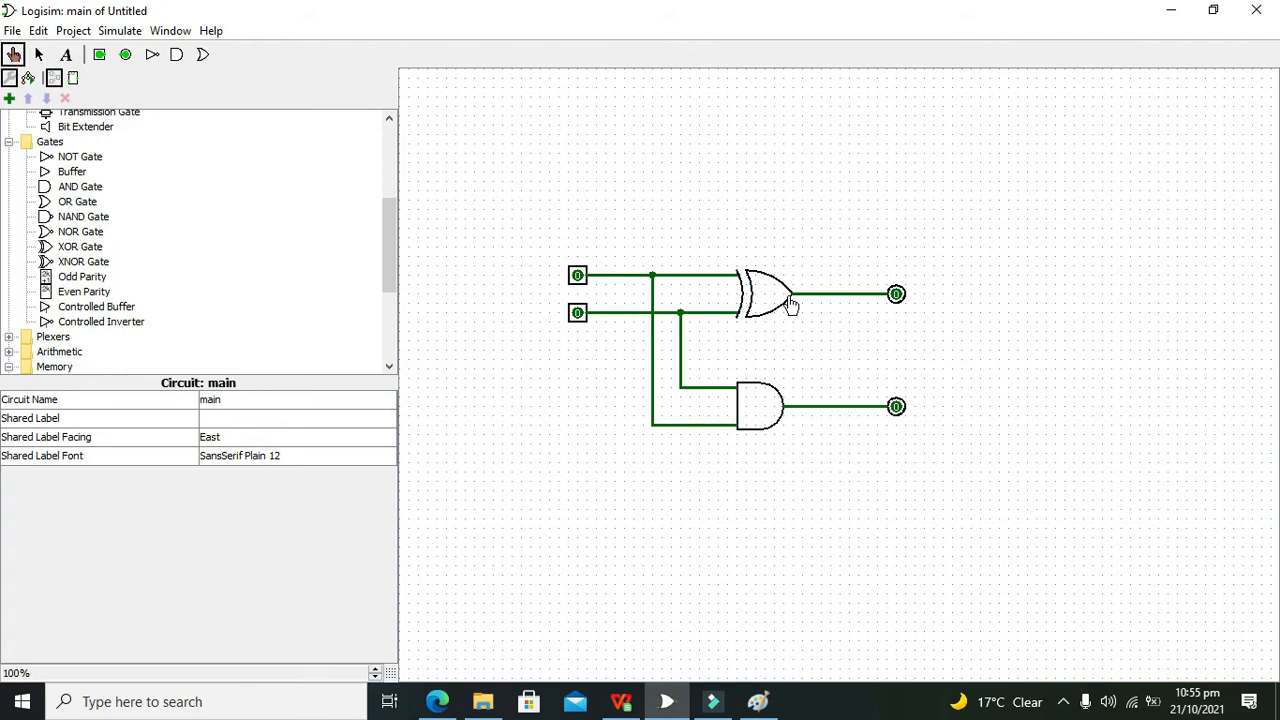
mouse_move(840, 280)
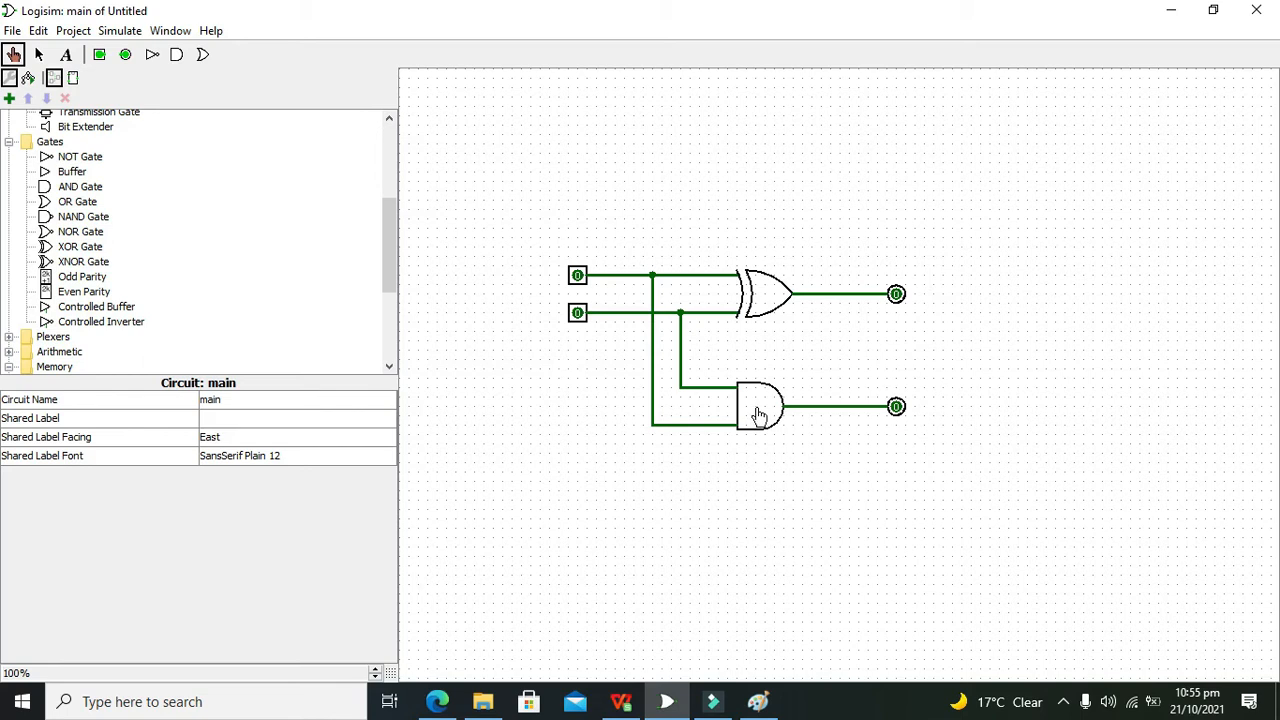
mouse_move(792, 417)
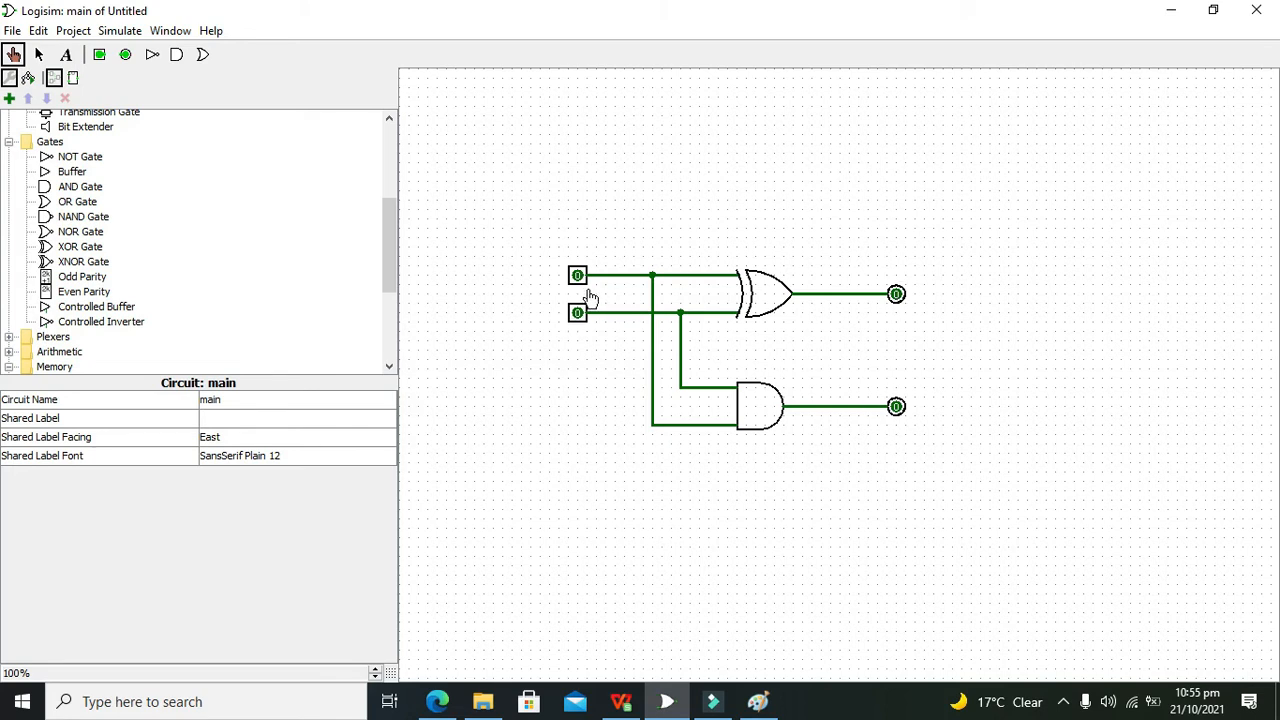
left_click(576, 276)
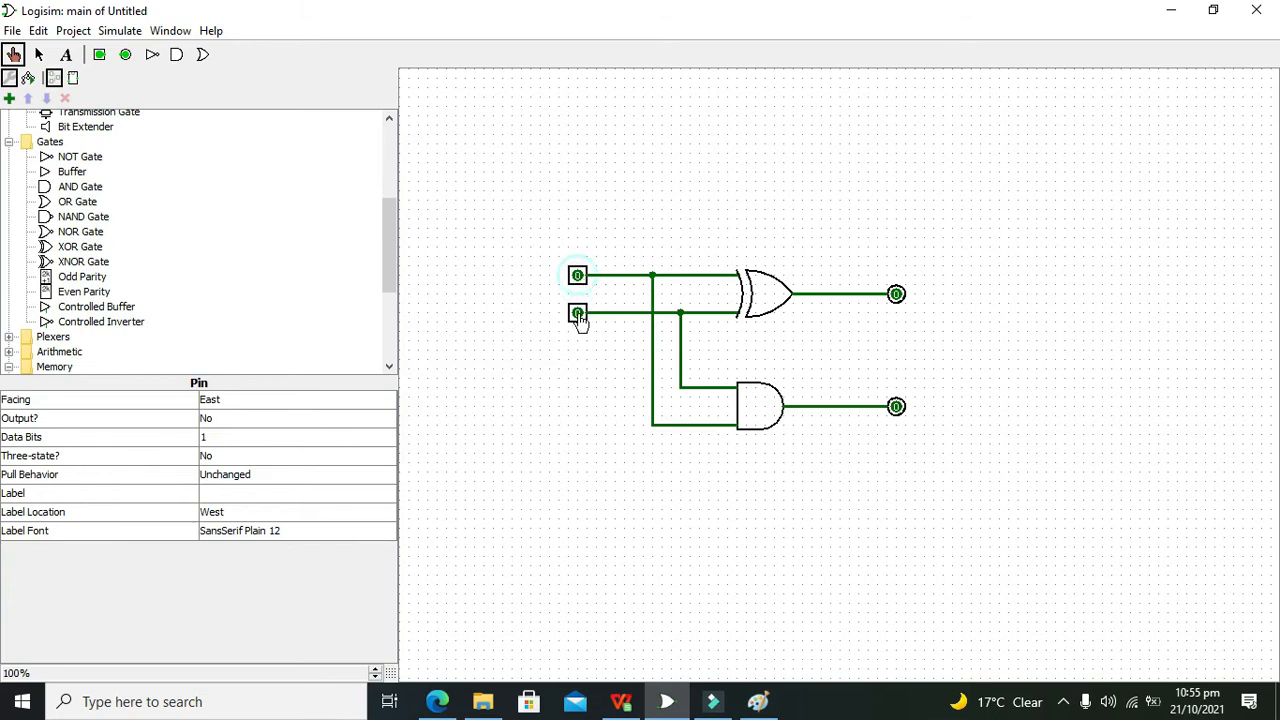
left_click(576, 312)
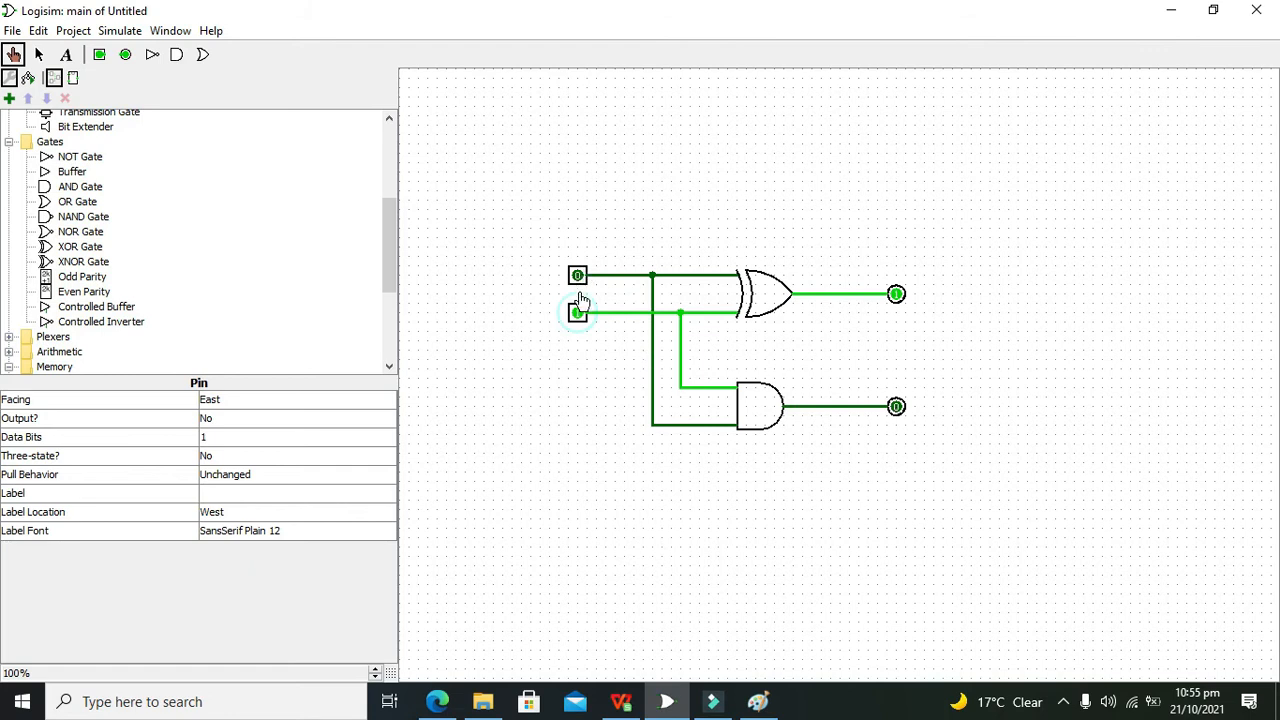
- Toggle the inputs through the remaining combinations, ending with both at 1: carry 1, sum 0
left_click(576, 312)
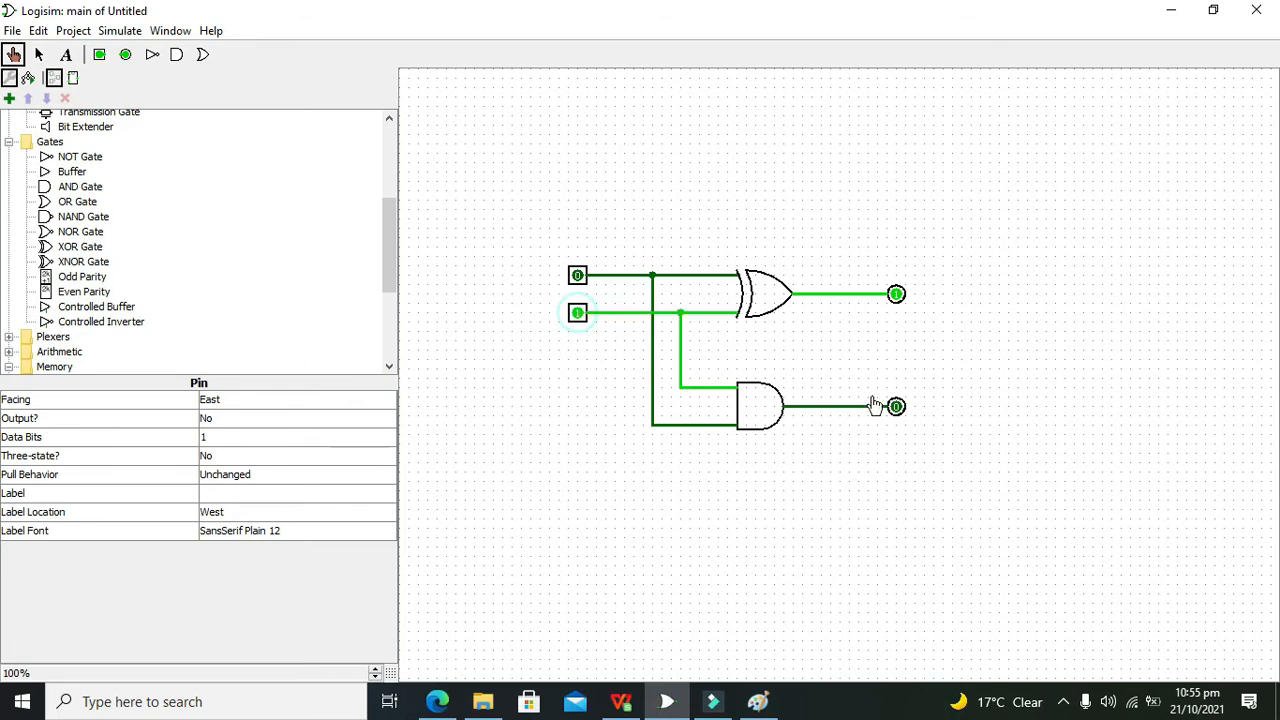
left_click(575, 312)
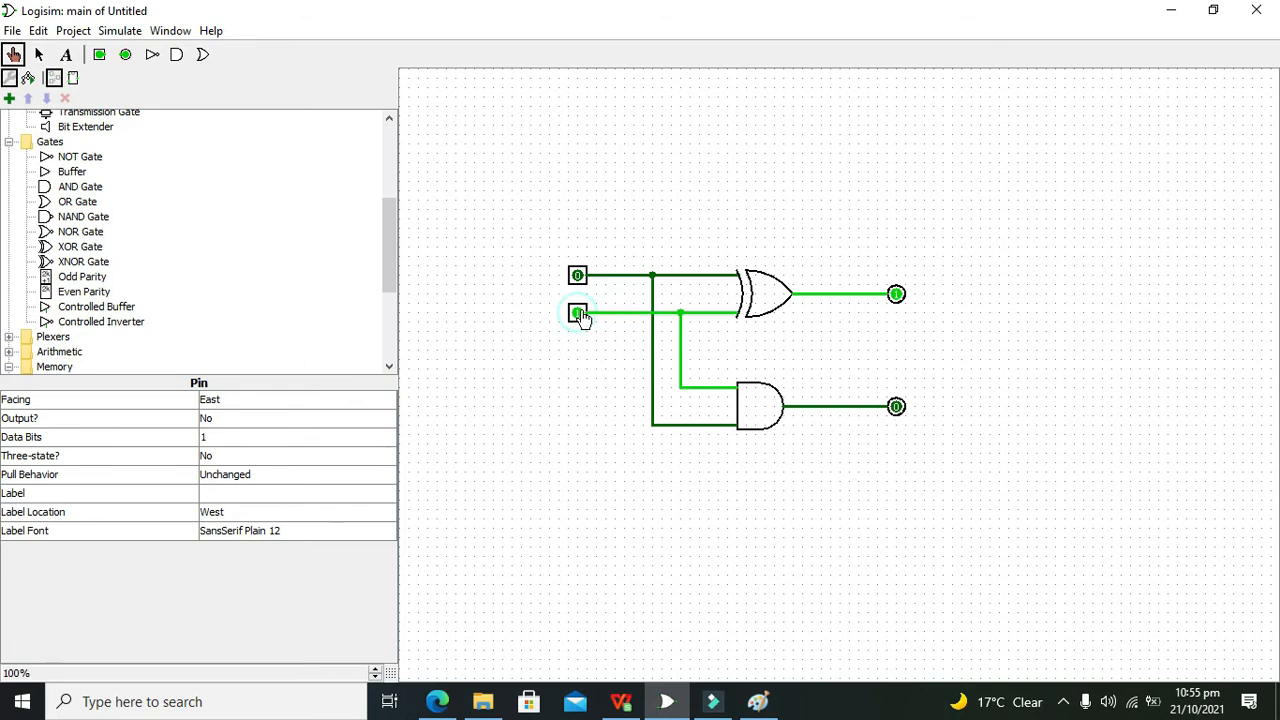
left_click(577, 276)
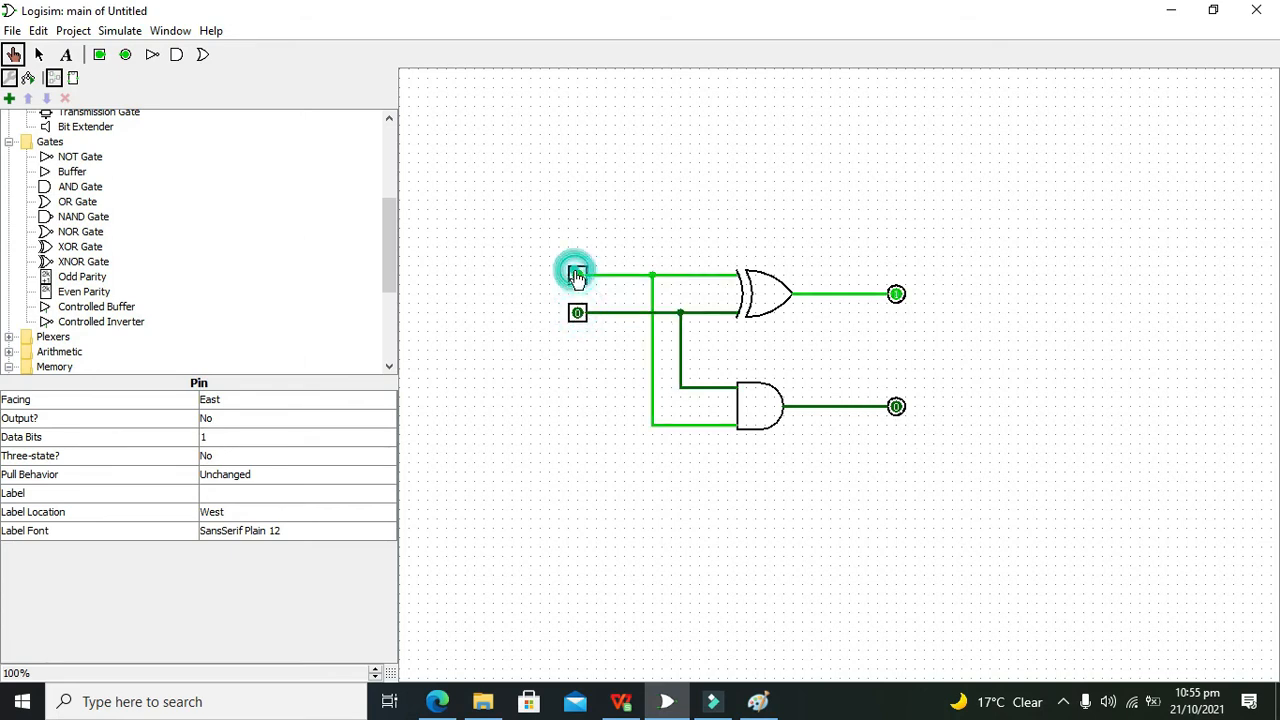
left_click(576, 276)
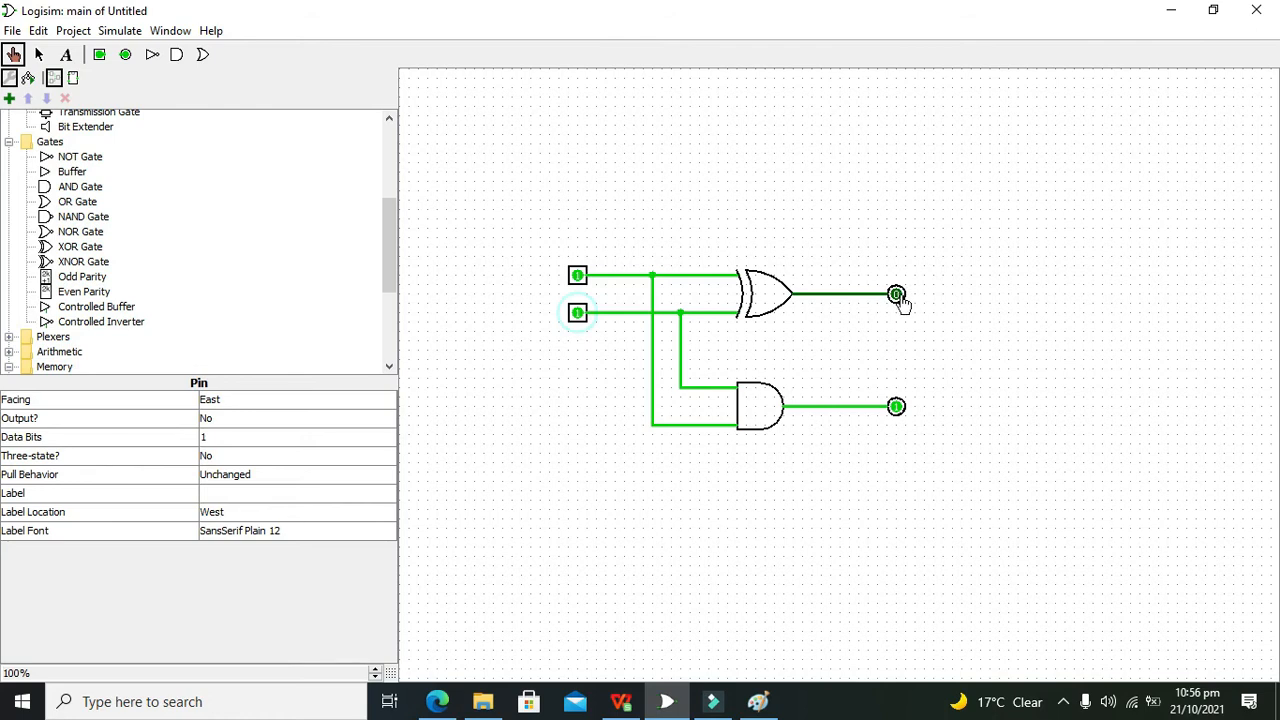
mouse_move(896, 410)
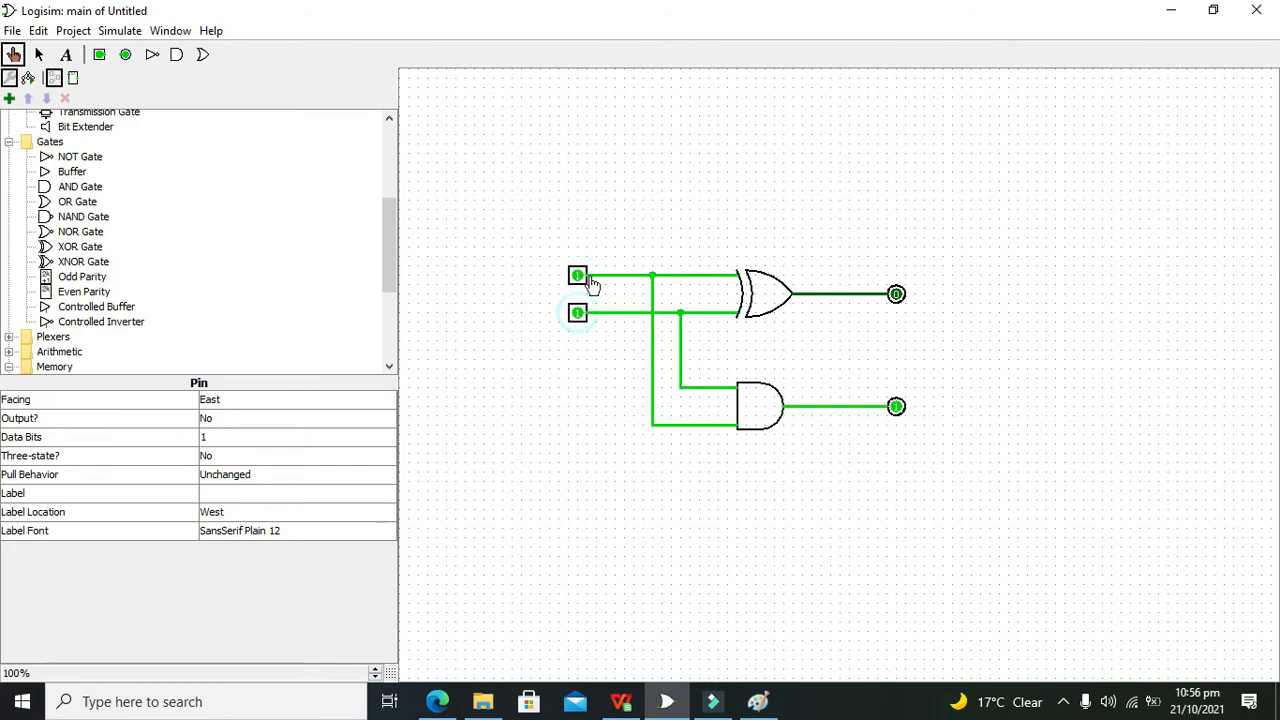
mouse_move(556, 198)
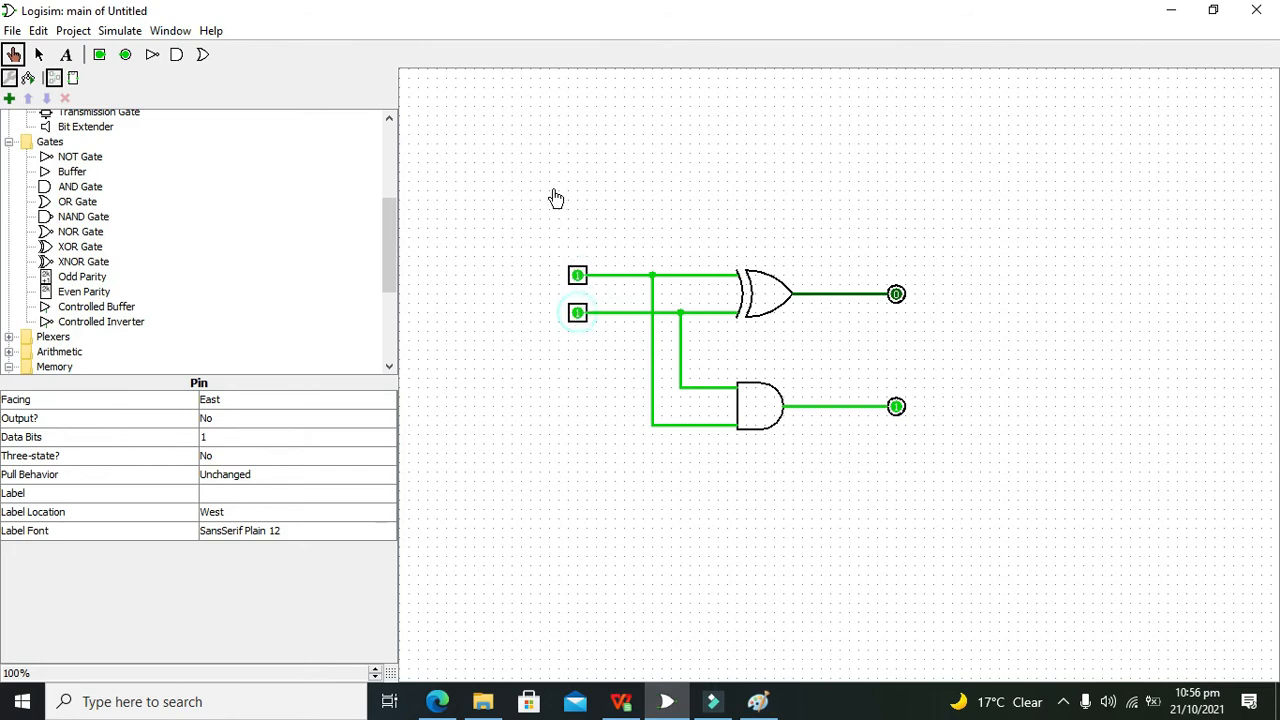
mouse_move(950, 492)
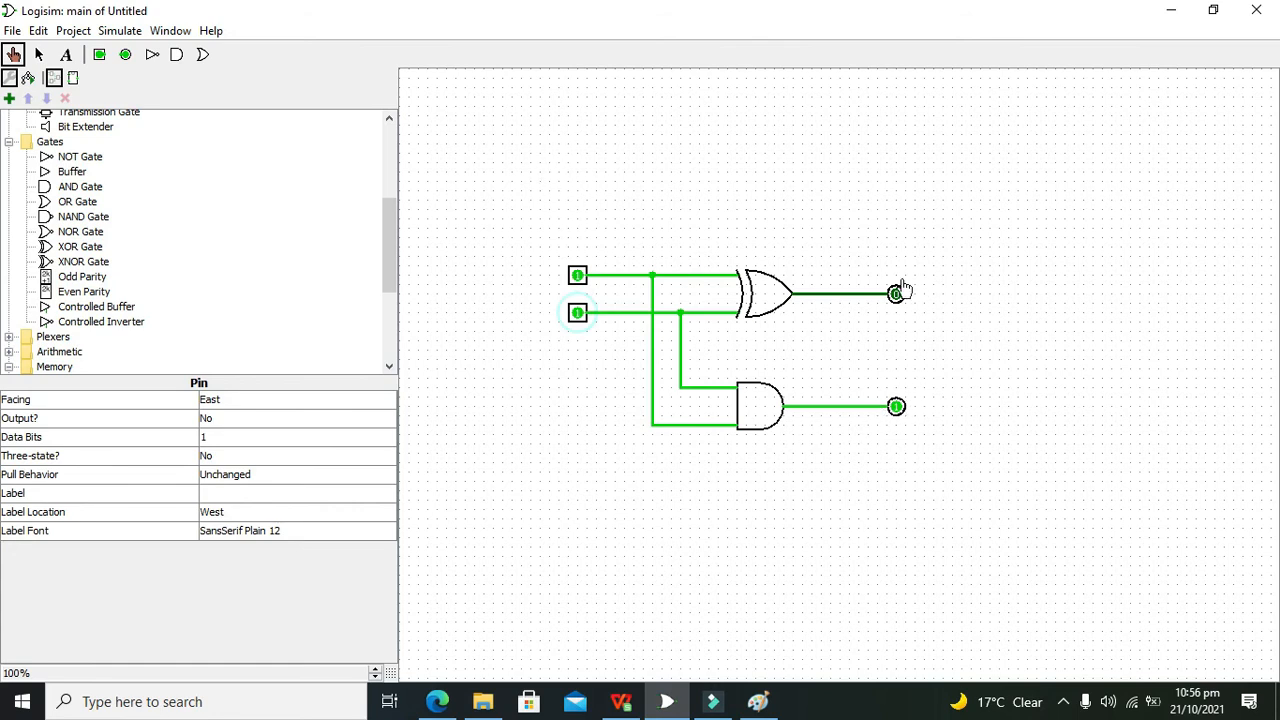
mouse_move(900, 300)
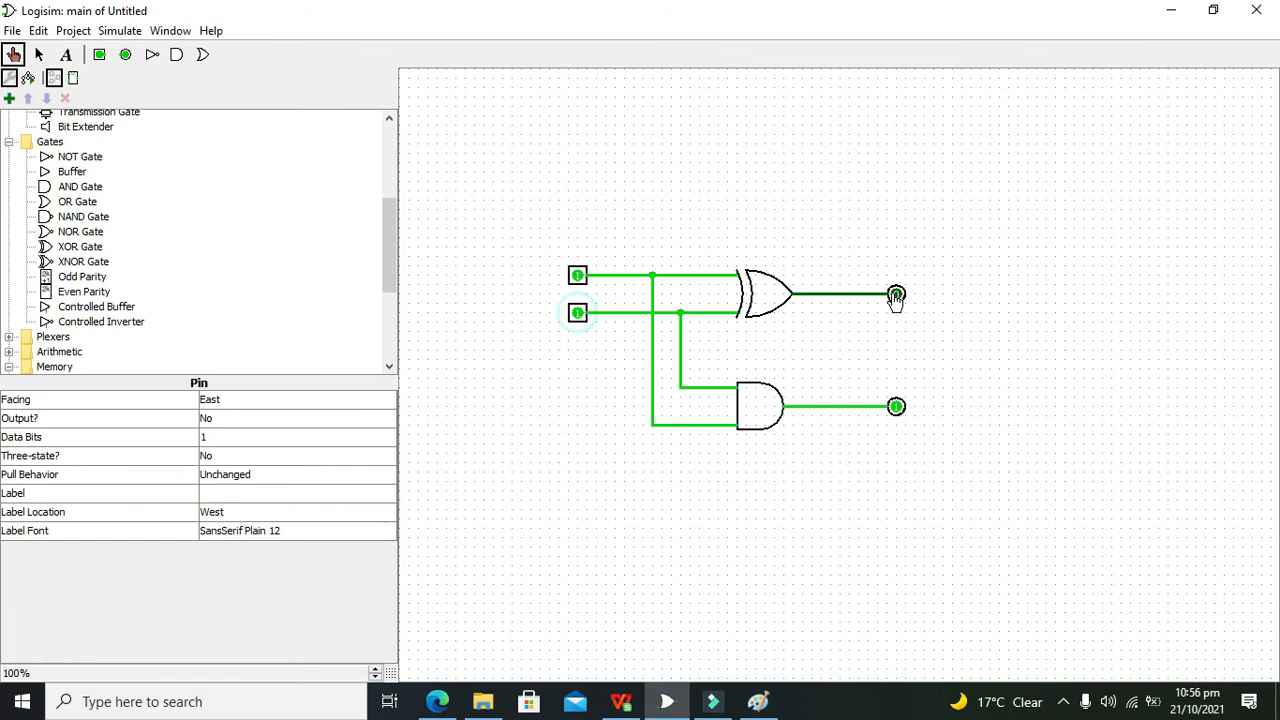
mouse_move(827, 384)
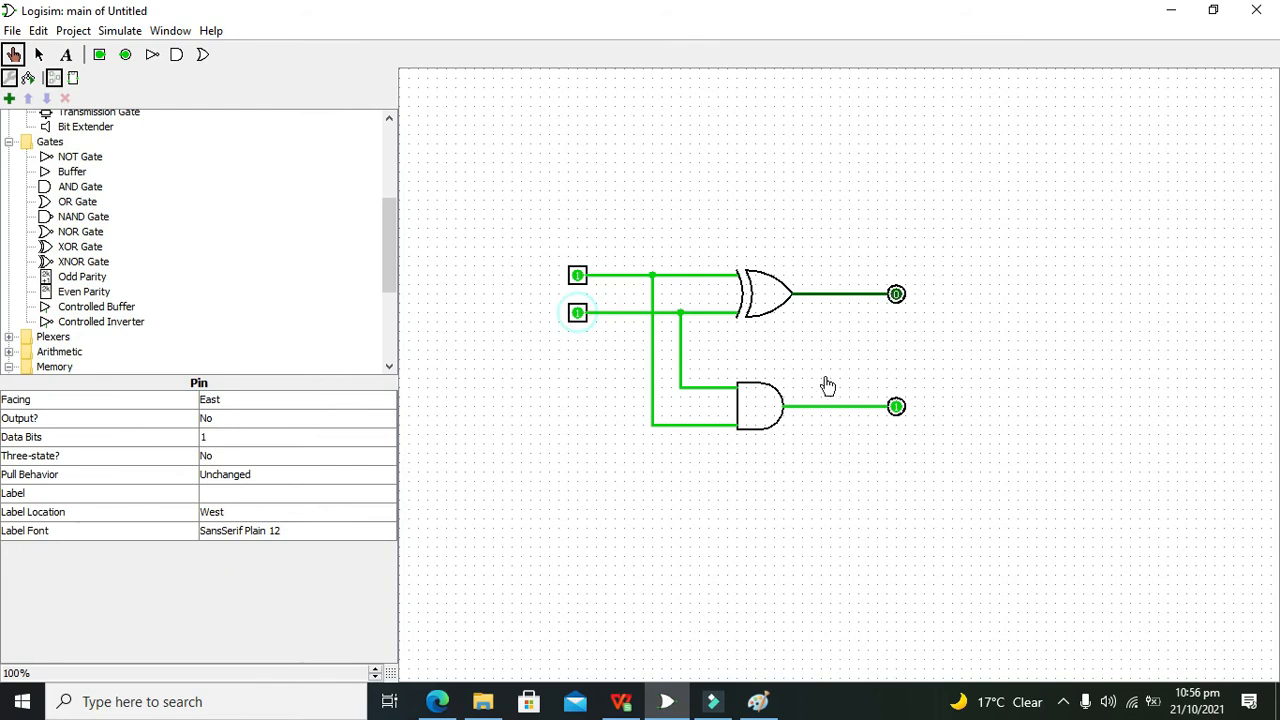